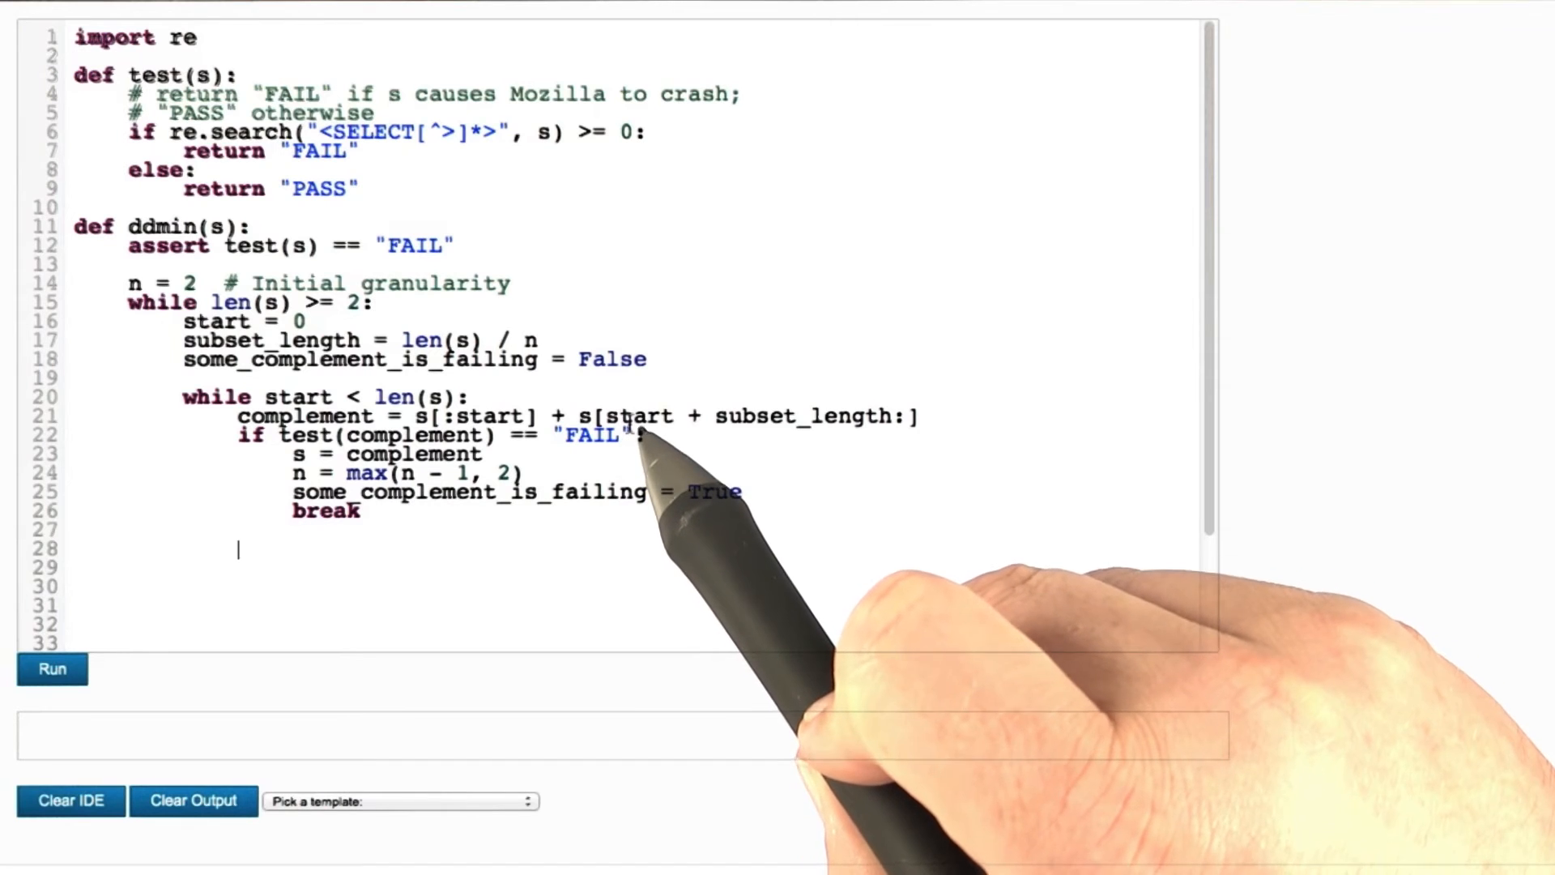
text(start = start + subset_length)
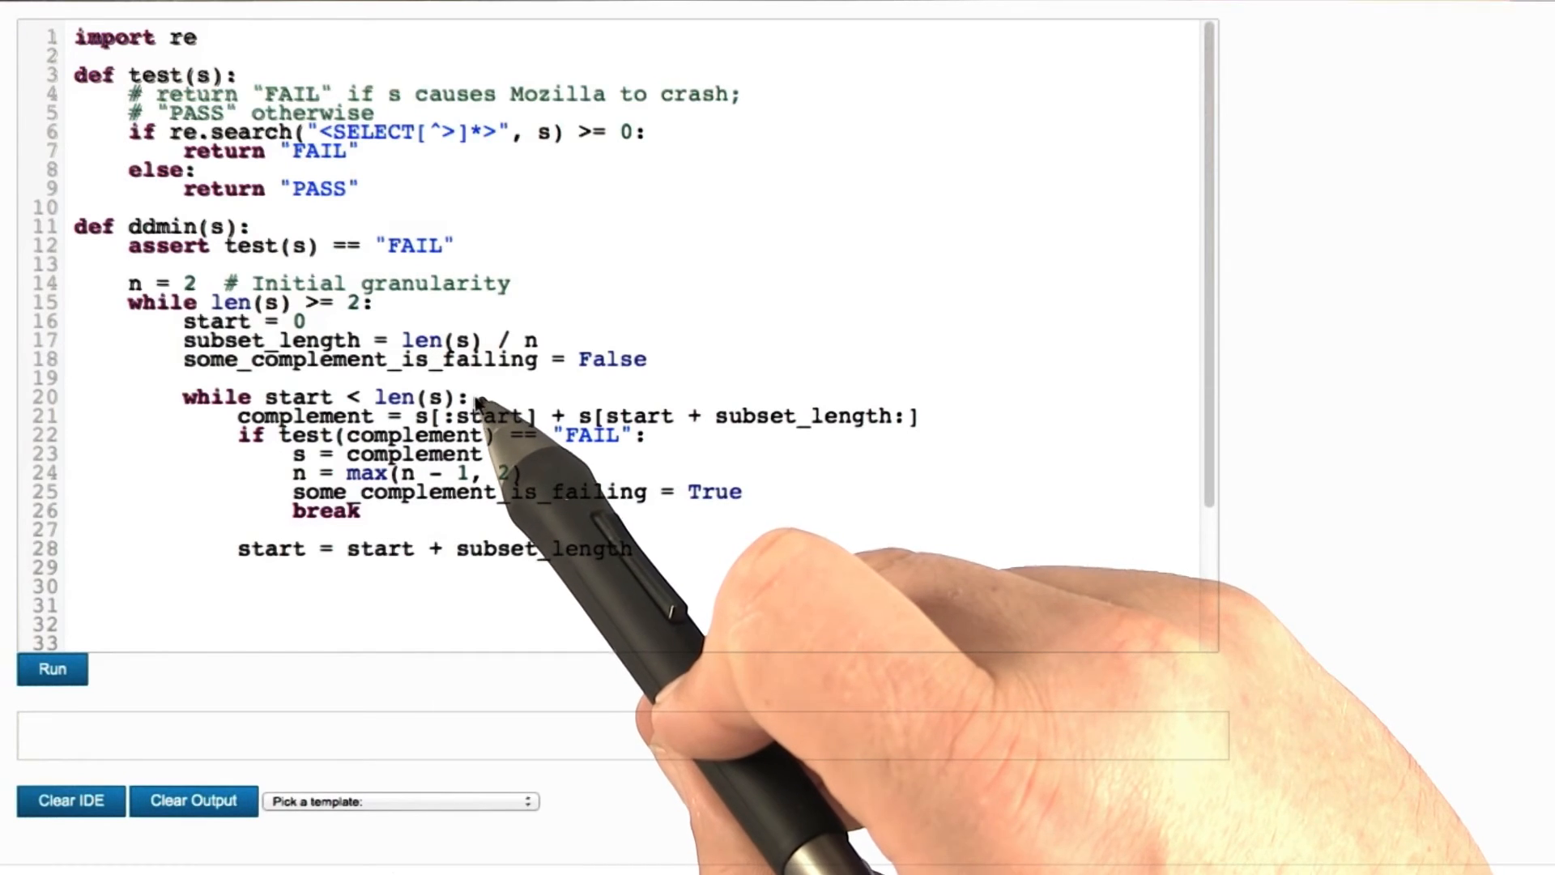
text(if not some_complement_is_failing:)
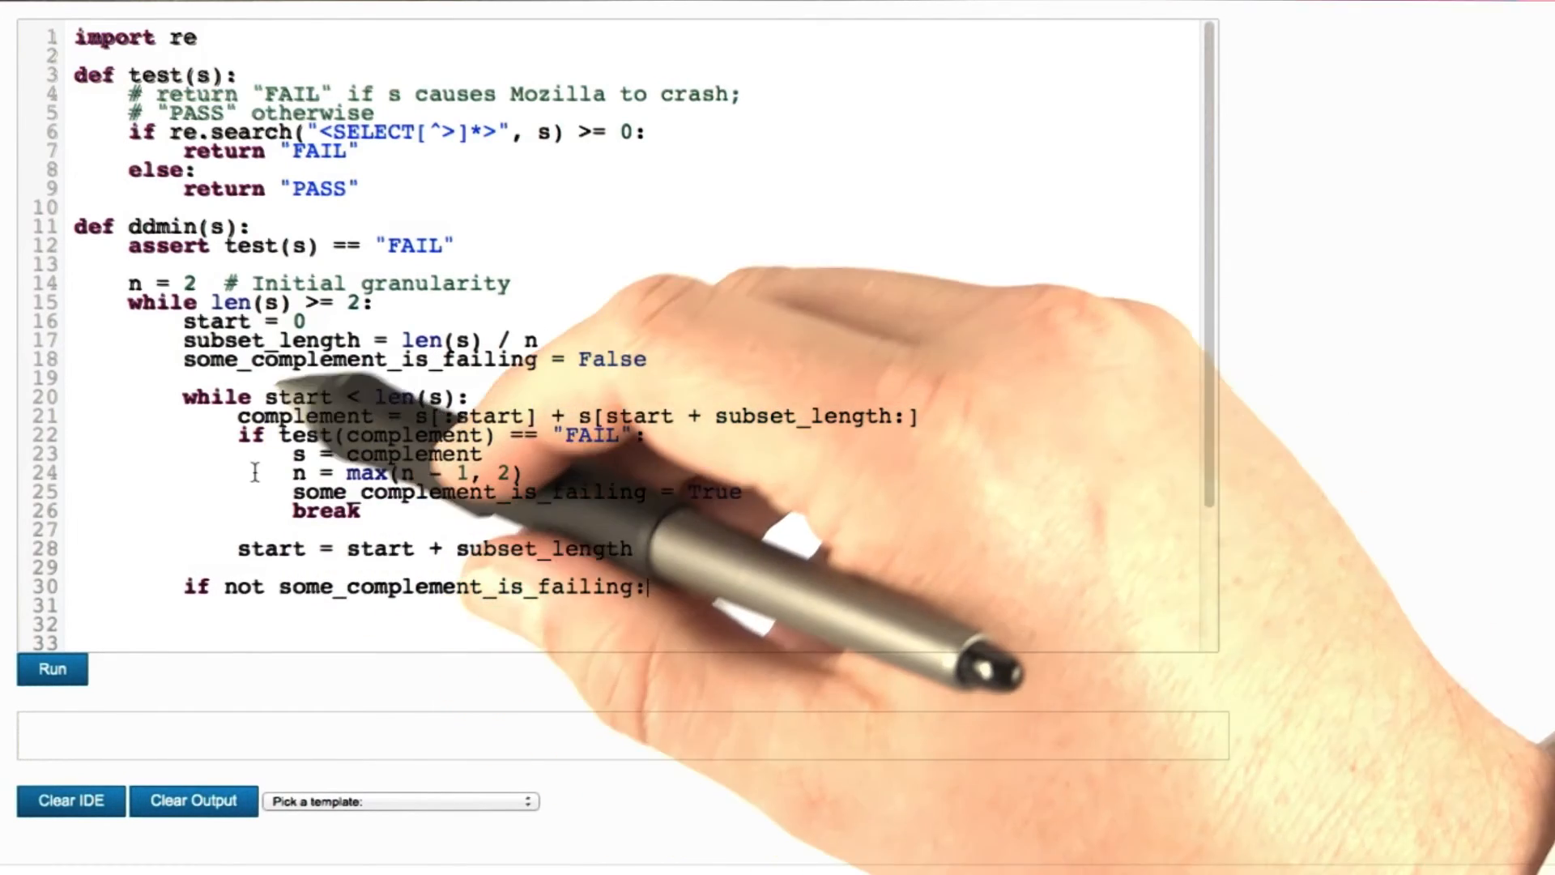